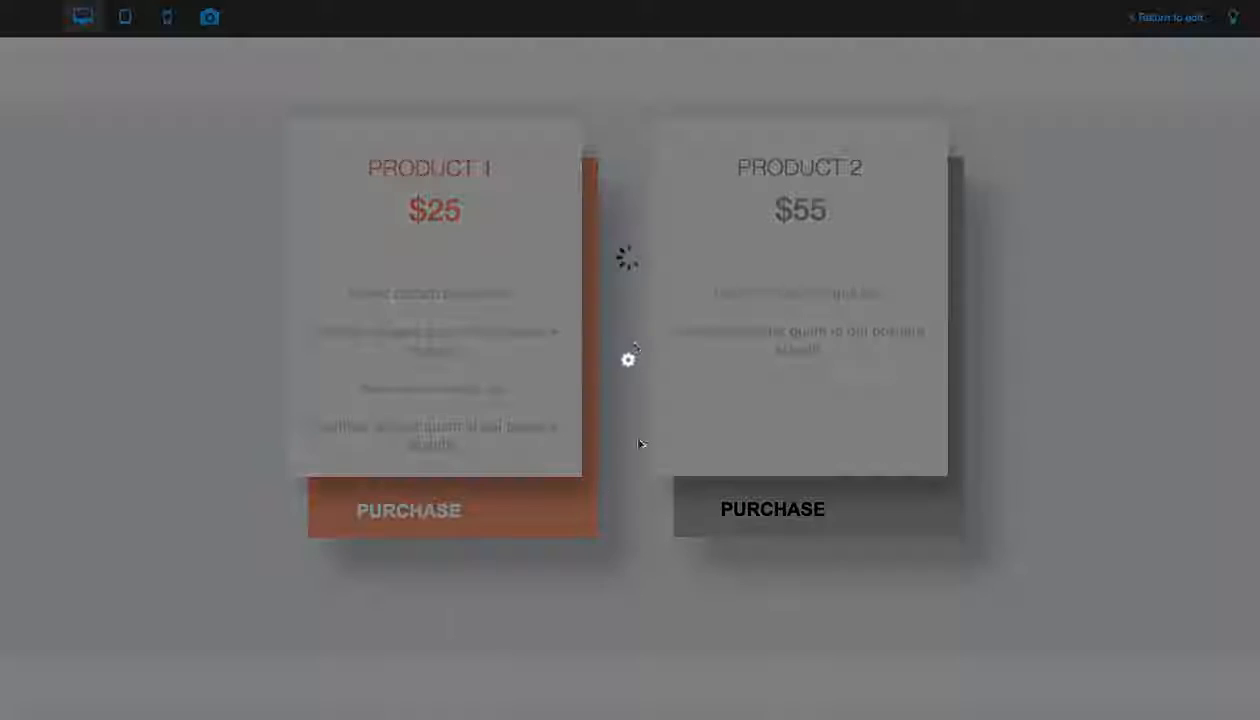
Test Product 1's PURCHASE in preview, confirming a $25.00 Stripe checkout, then return to editing.
click(409, 510)
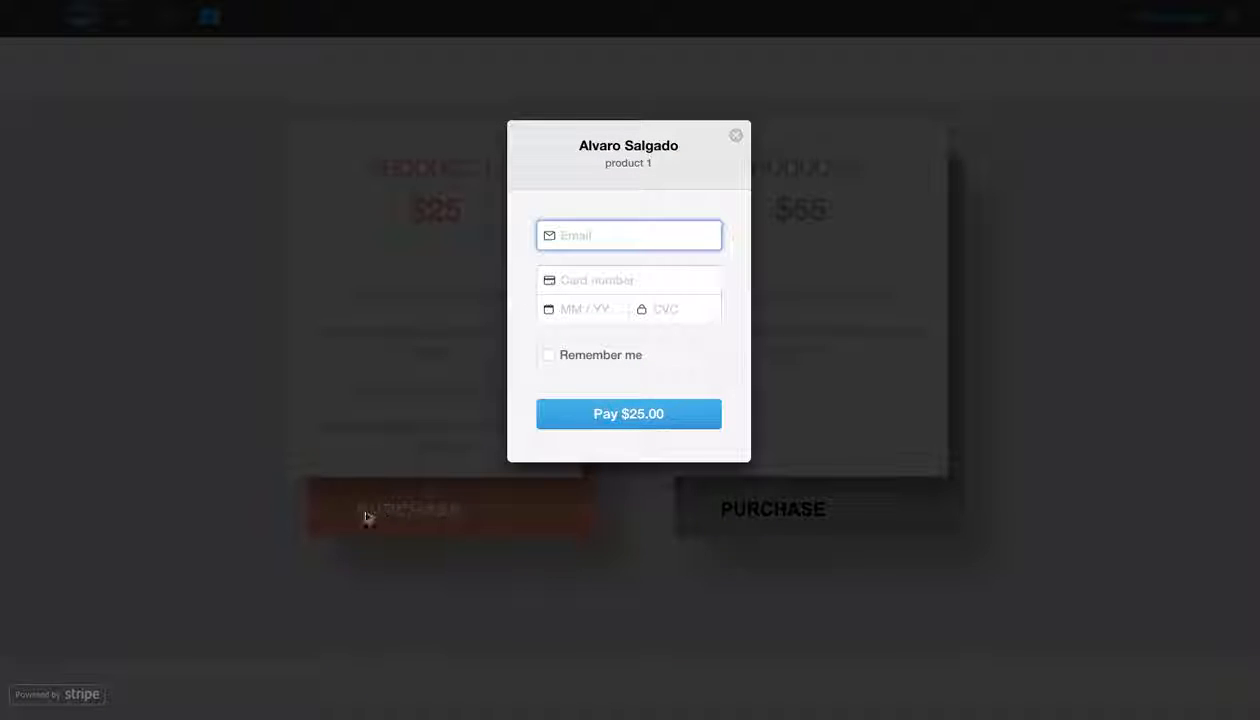
mouse_move(643, 593)
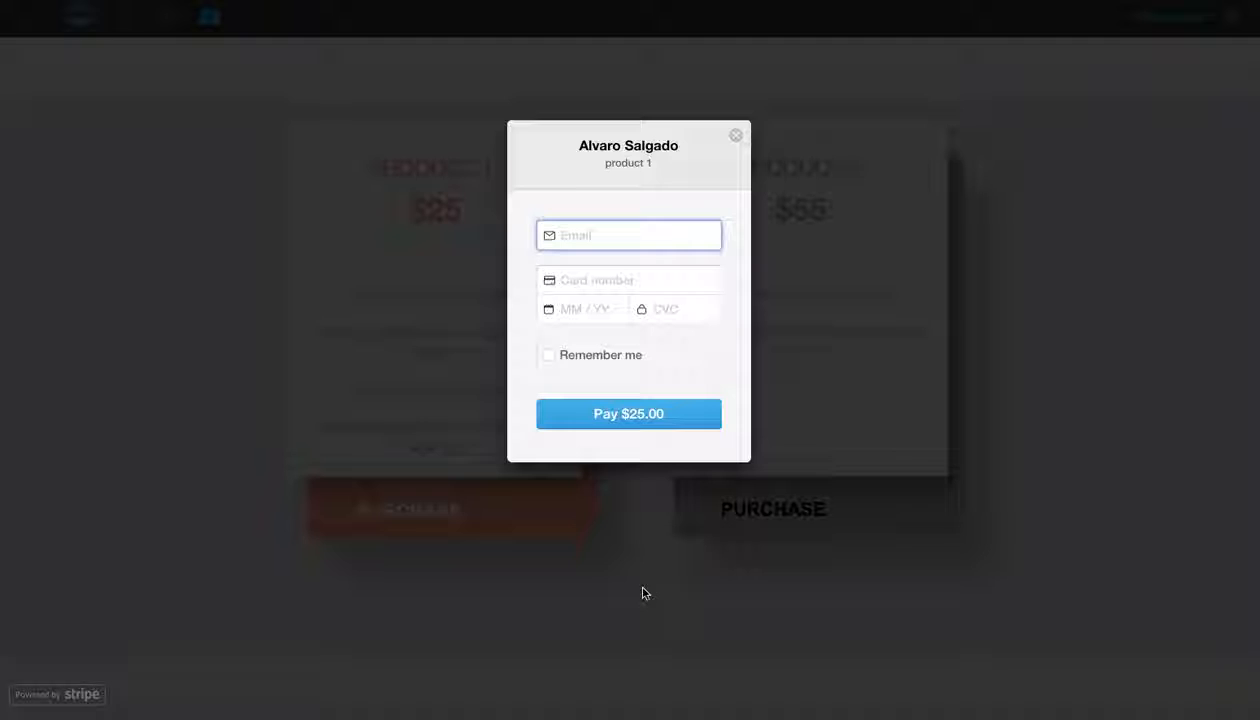
click(731, 135)
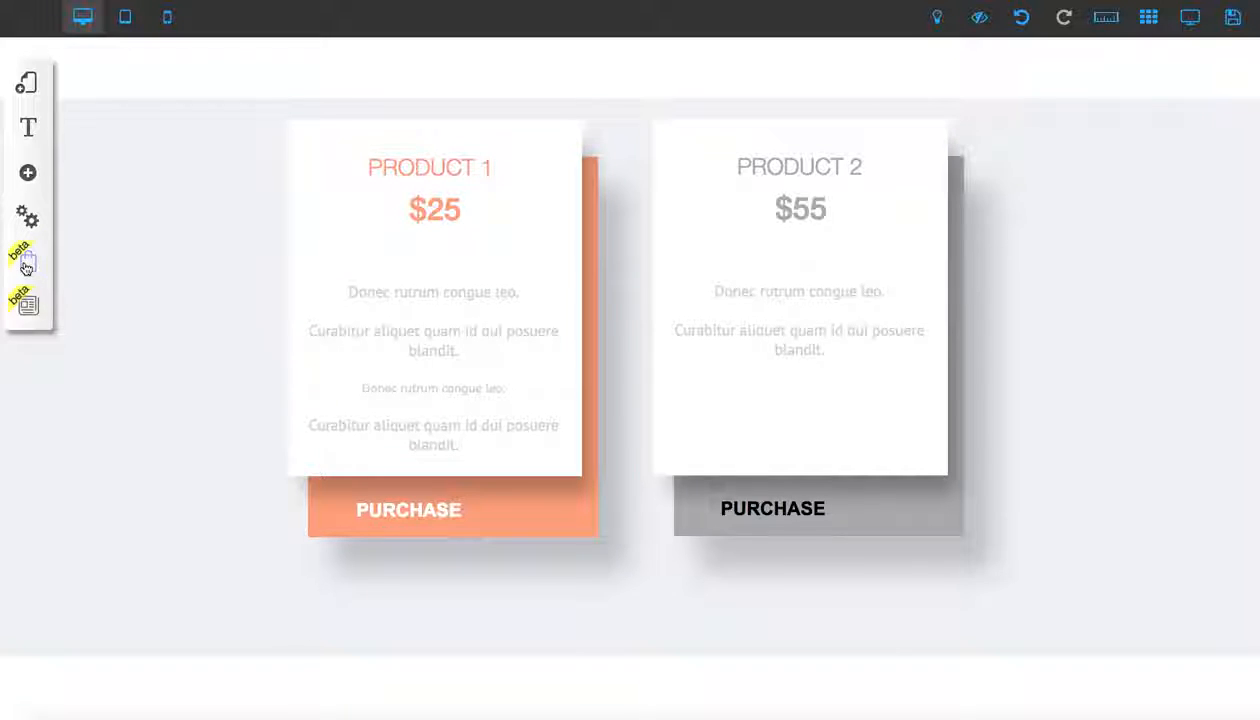
click(27, 262)
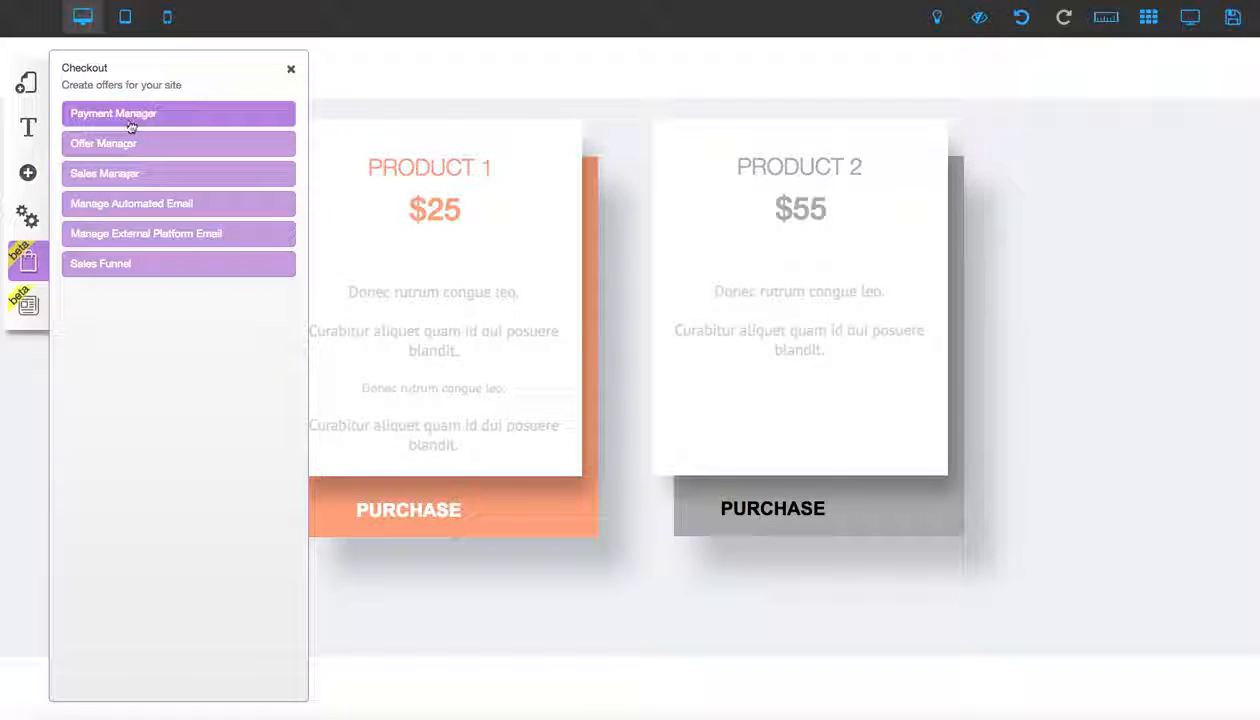
click(291, 69)
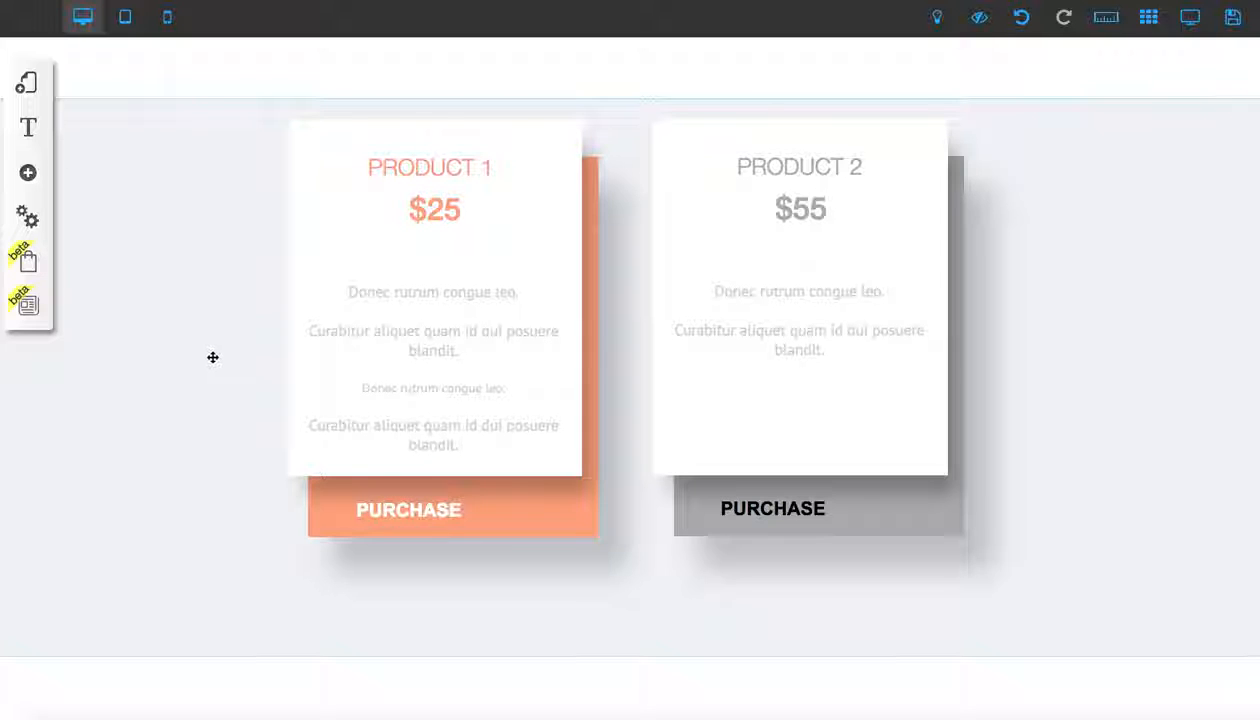
mouse_move(174, 242)
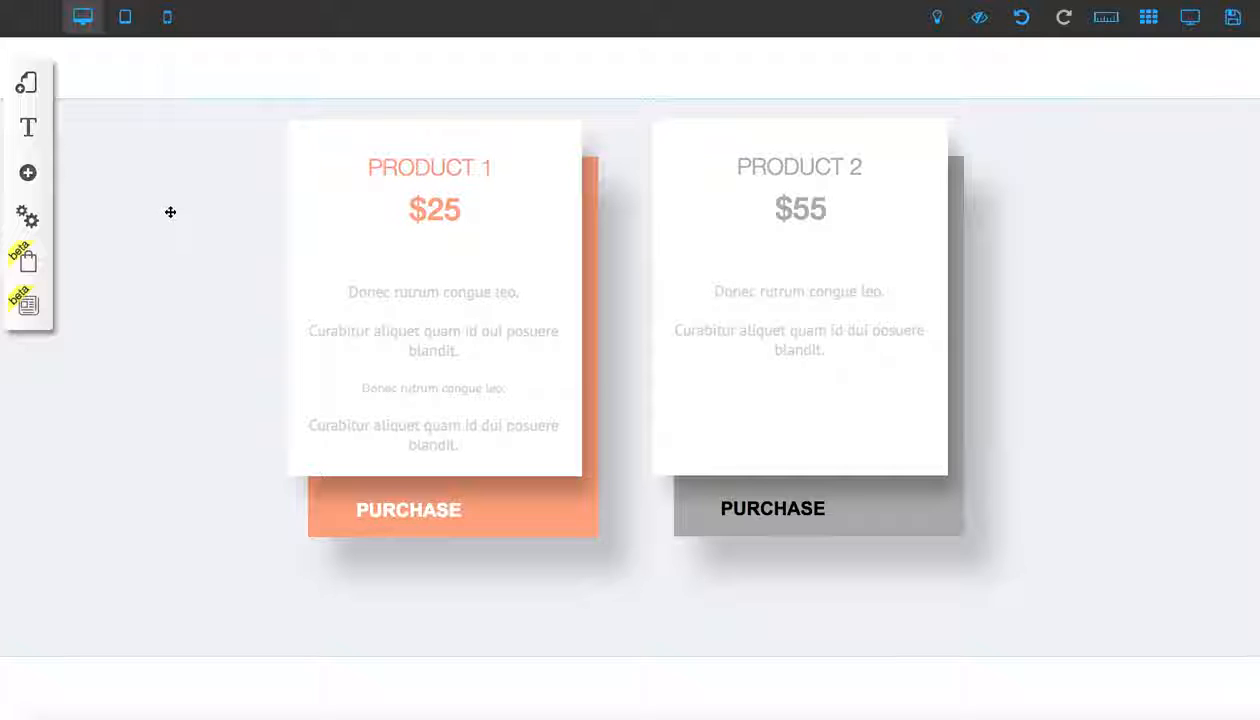
mouse_move(760, 519)
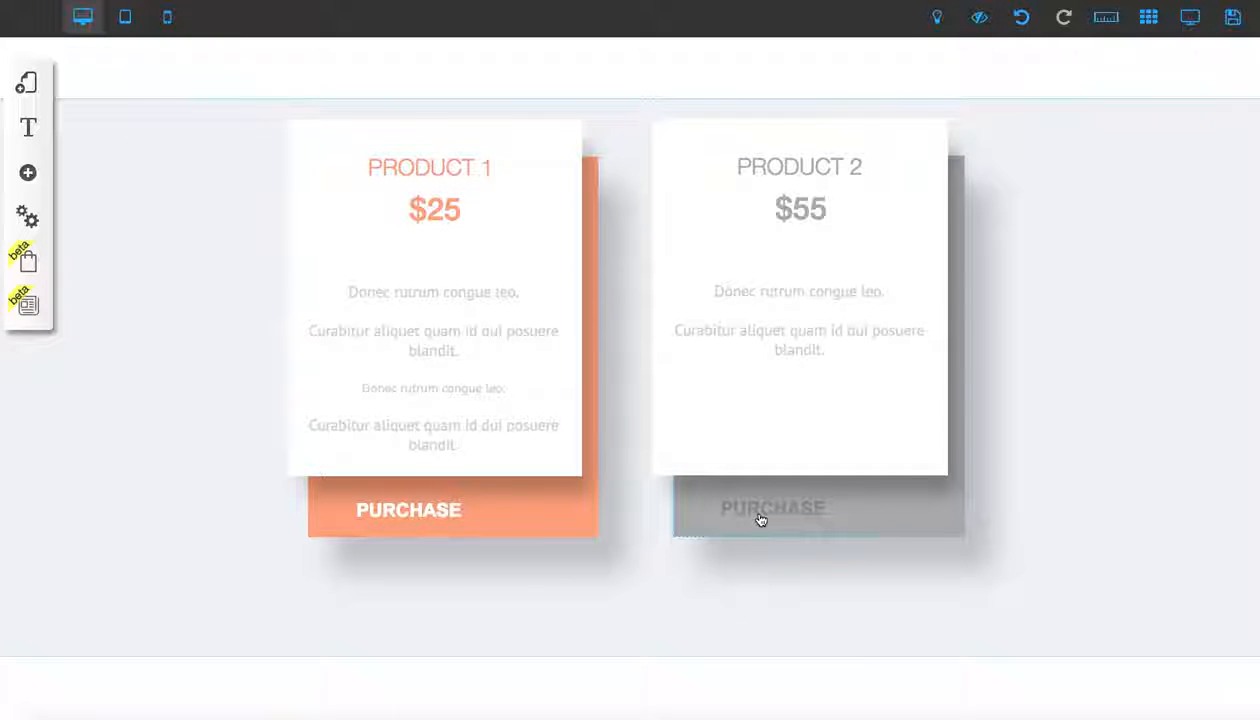
Set the Product 2 PURCHASE button's action to Payment to start the Stripe setup.
click(771, 508)
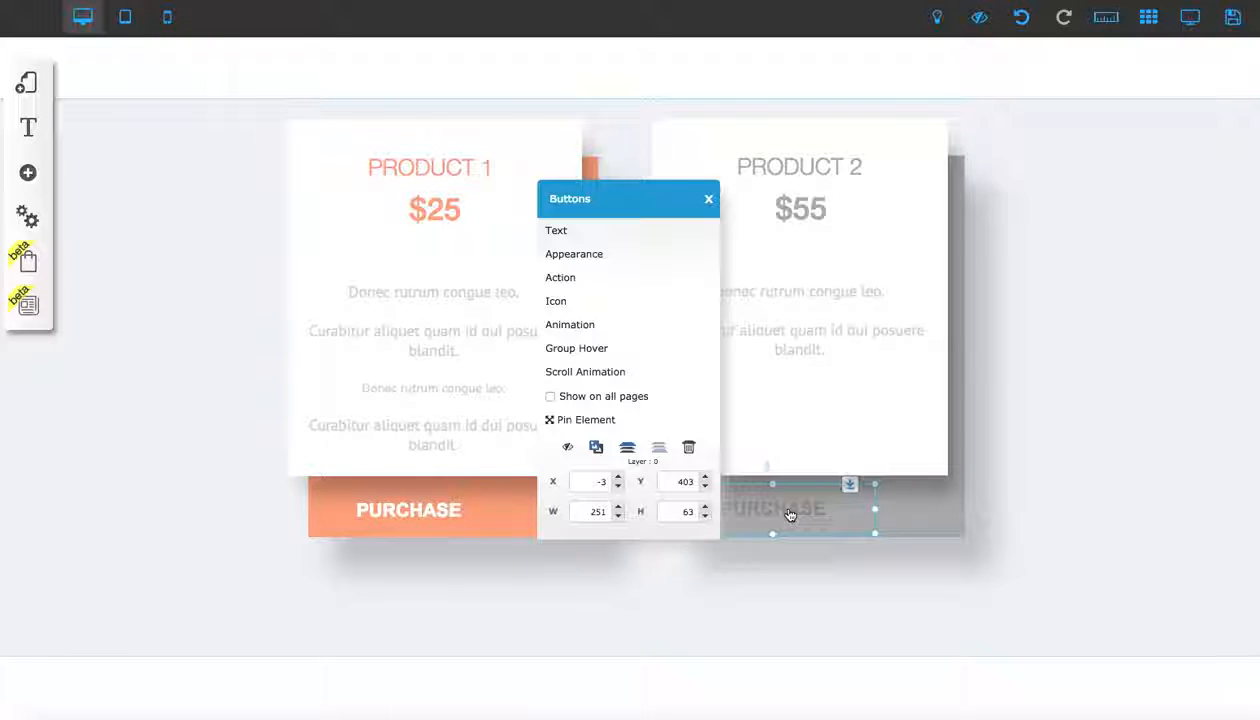
click(560, 277)
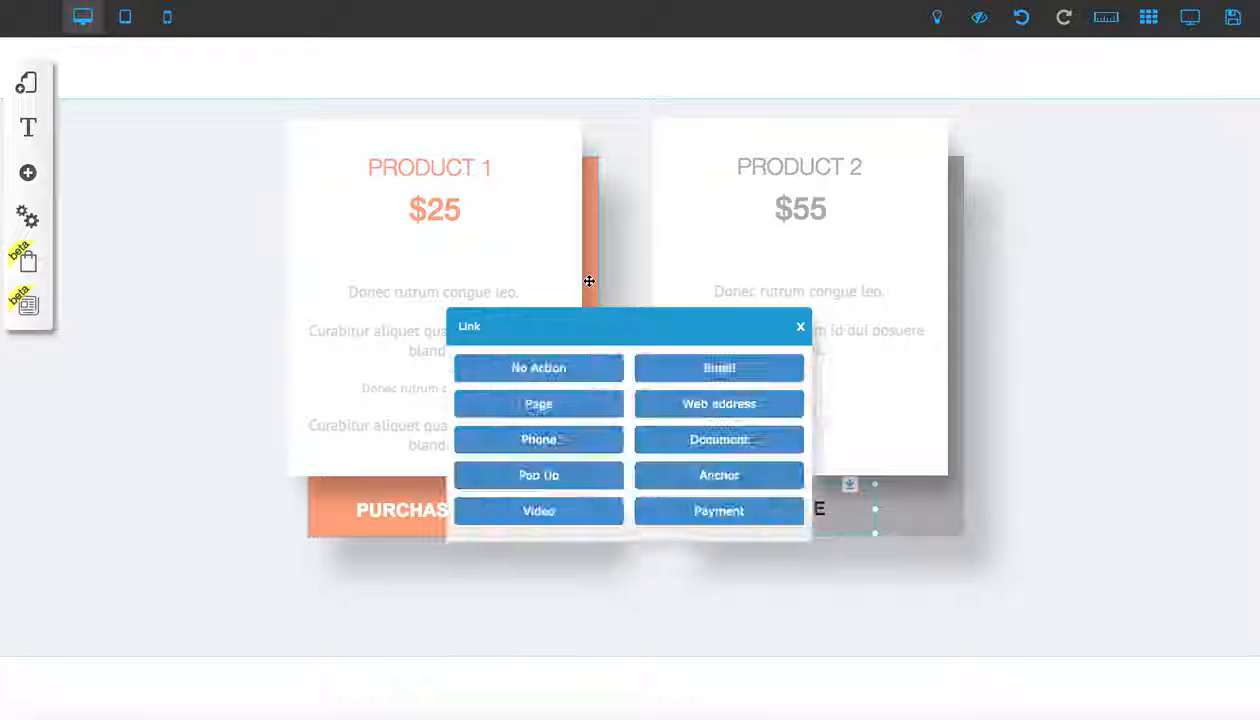
click(717, 510)
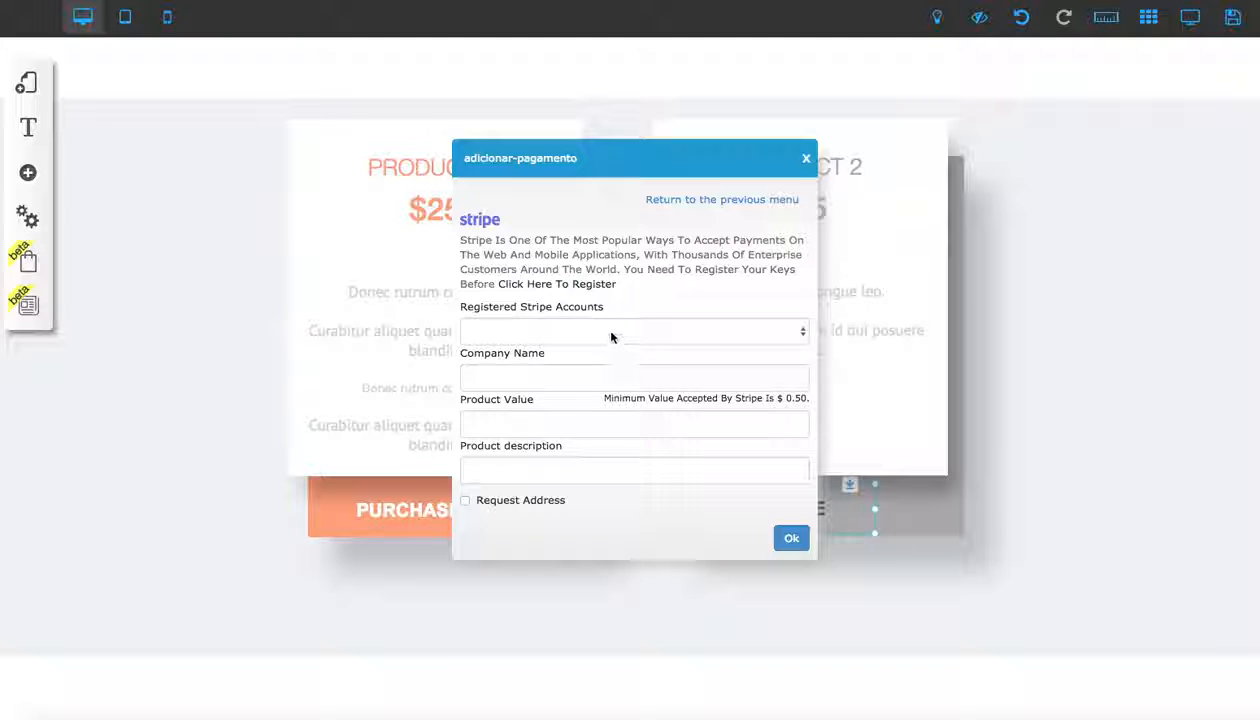
Choose the registered Stripe account, enter company name 'Alv', and move the form aside.
click(633, 331)
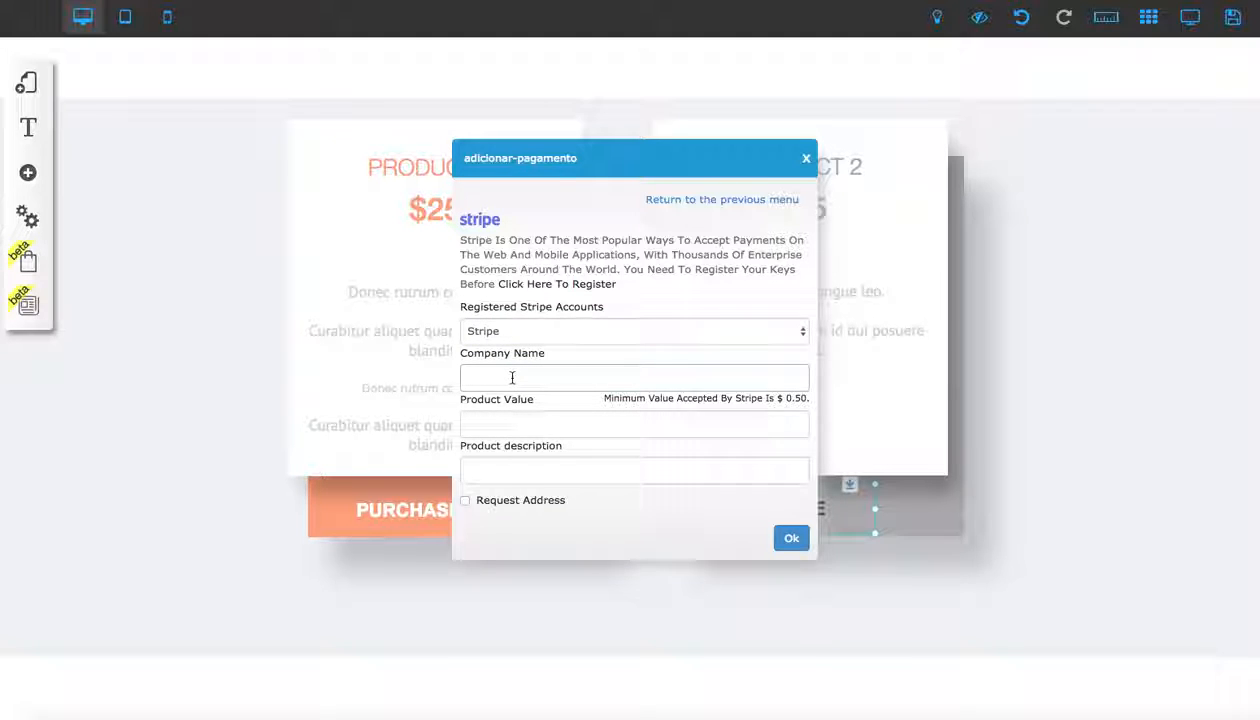
text(Alvaro)
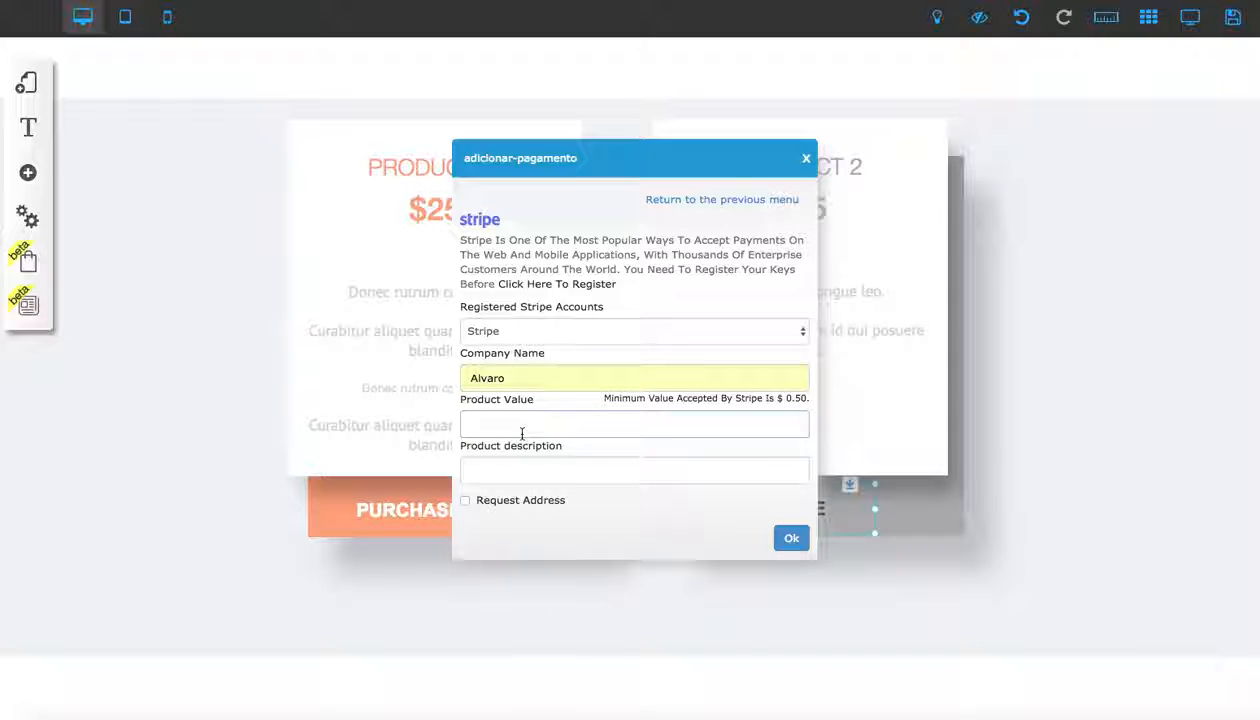
drag(634, 157, 491, 145)
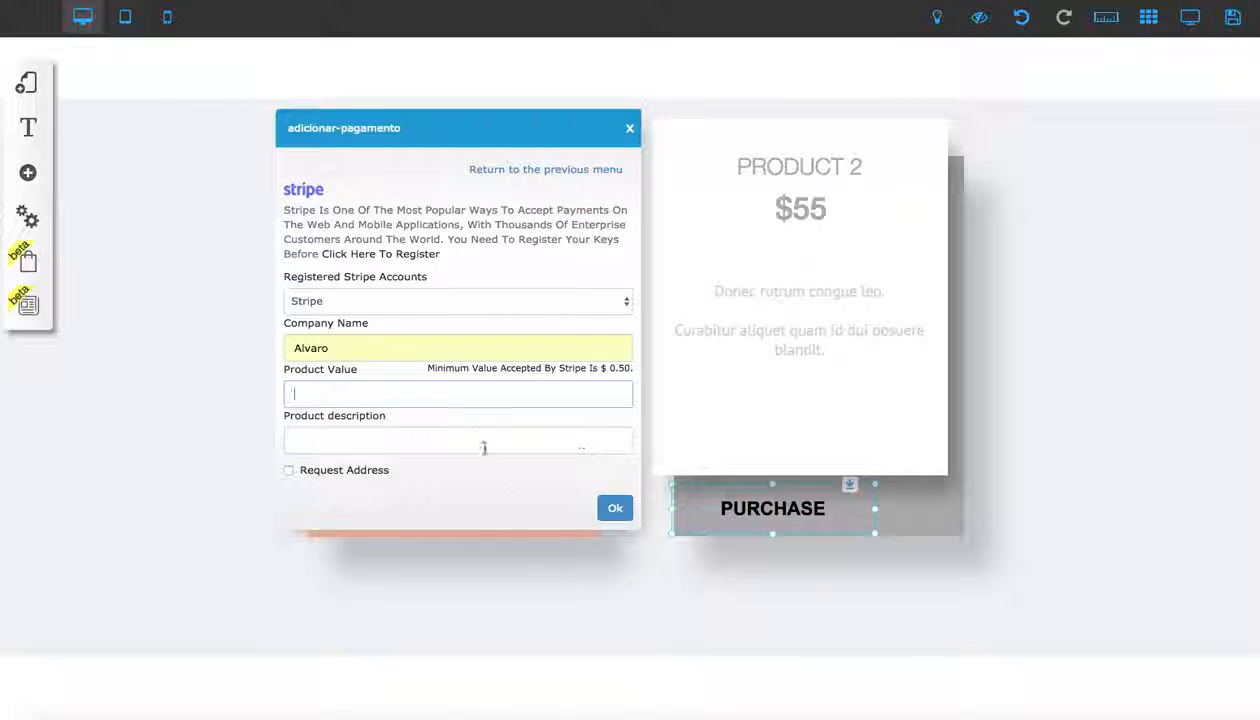
Enter value 55,00 and description 'Product 2', require the buyer's address, and confirm.
click(614, 507)
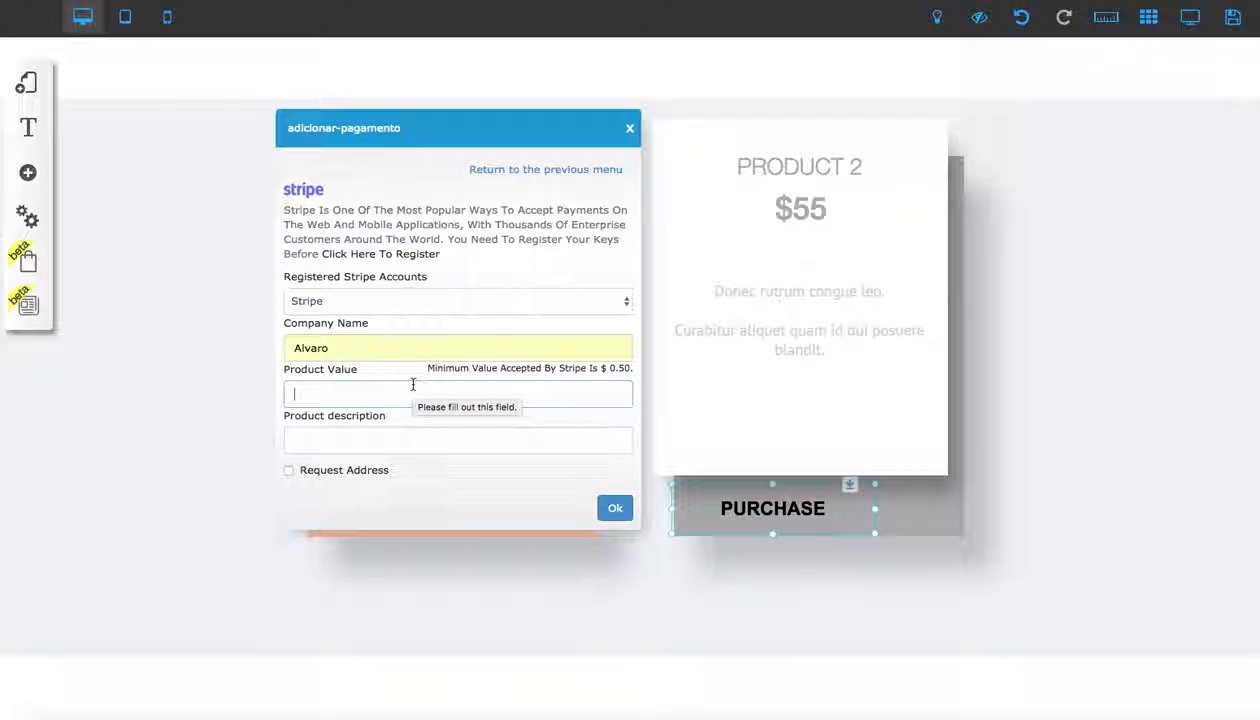
text(55,00)
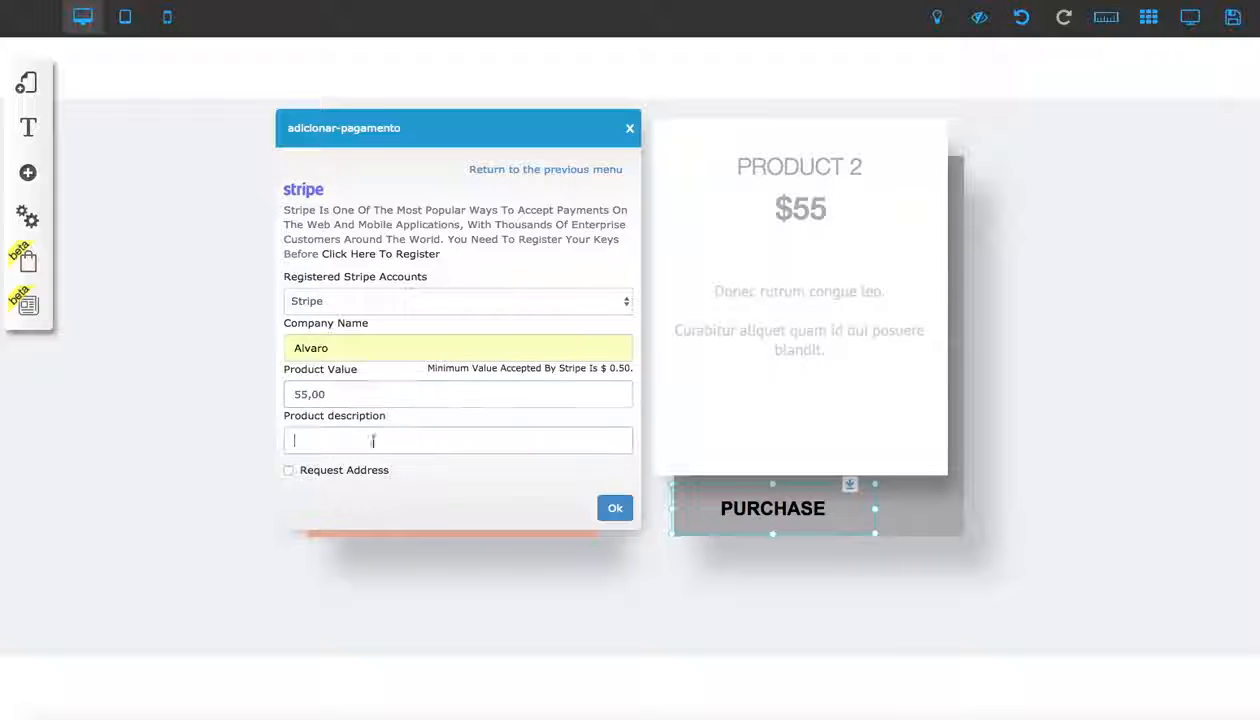
text(P)
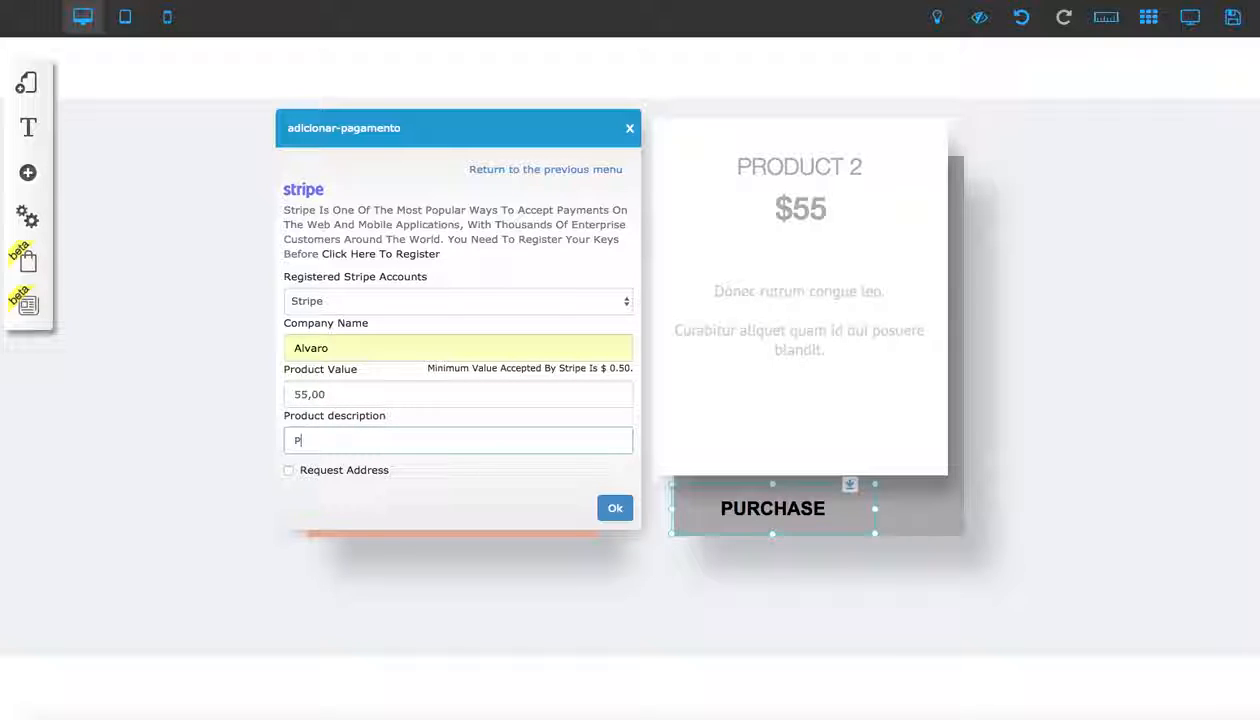
text(roduct)
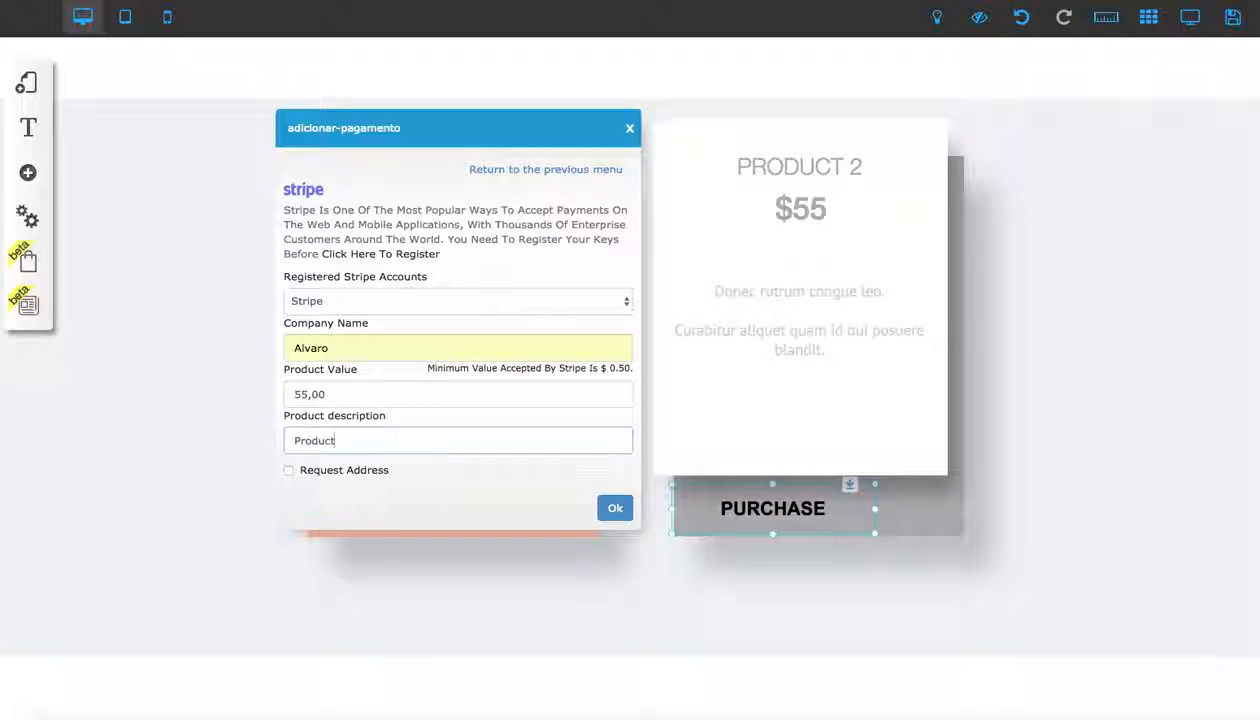
text(2)
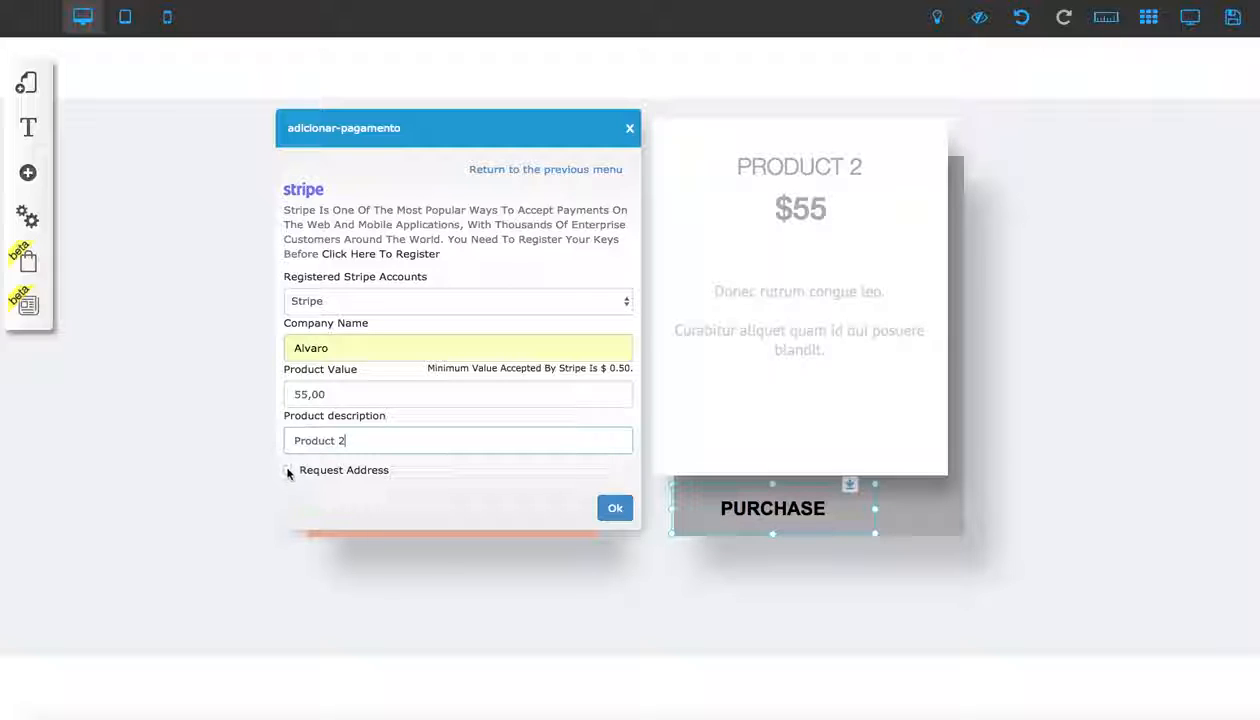
click(289, 470)
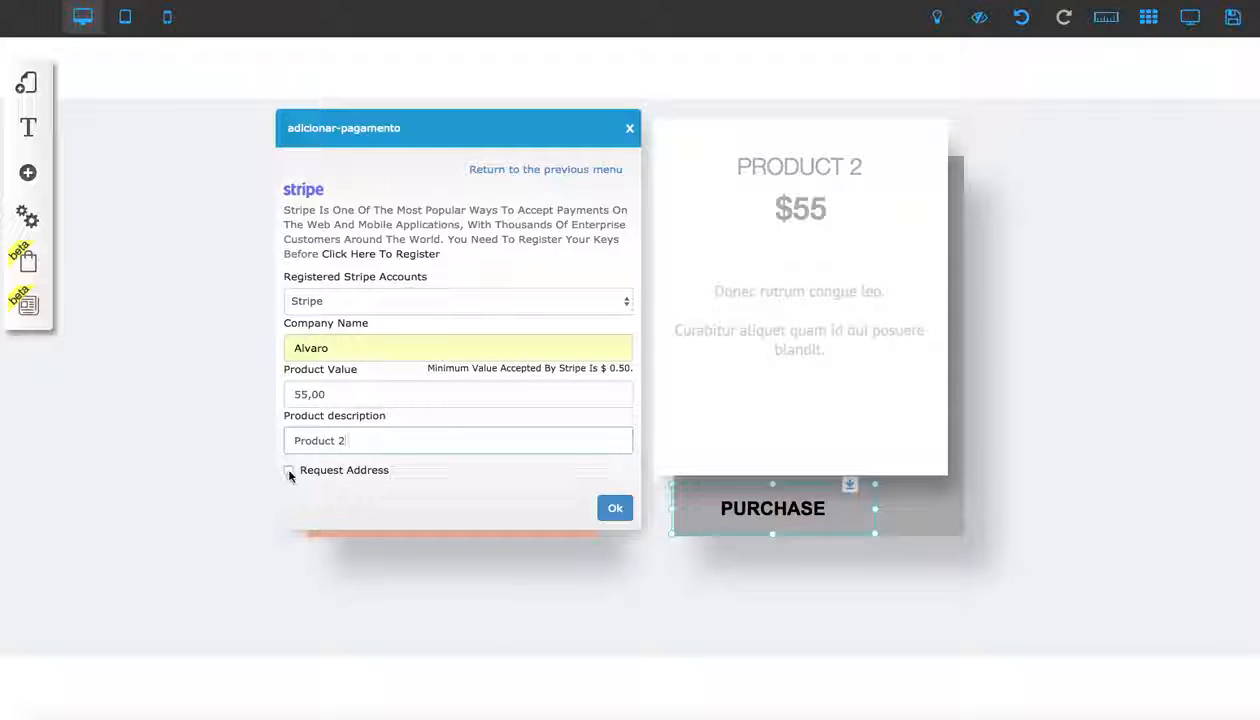
click(289, 471)
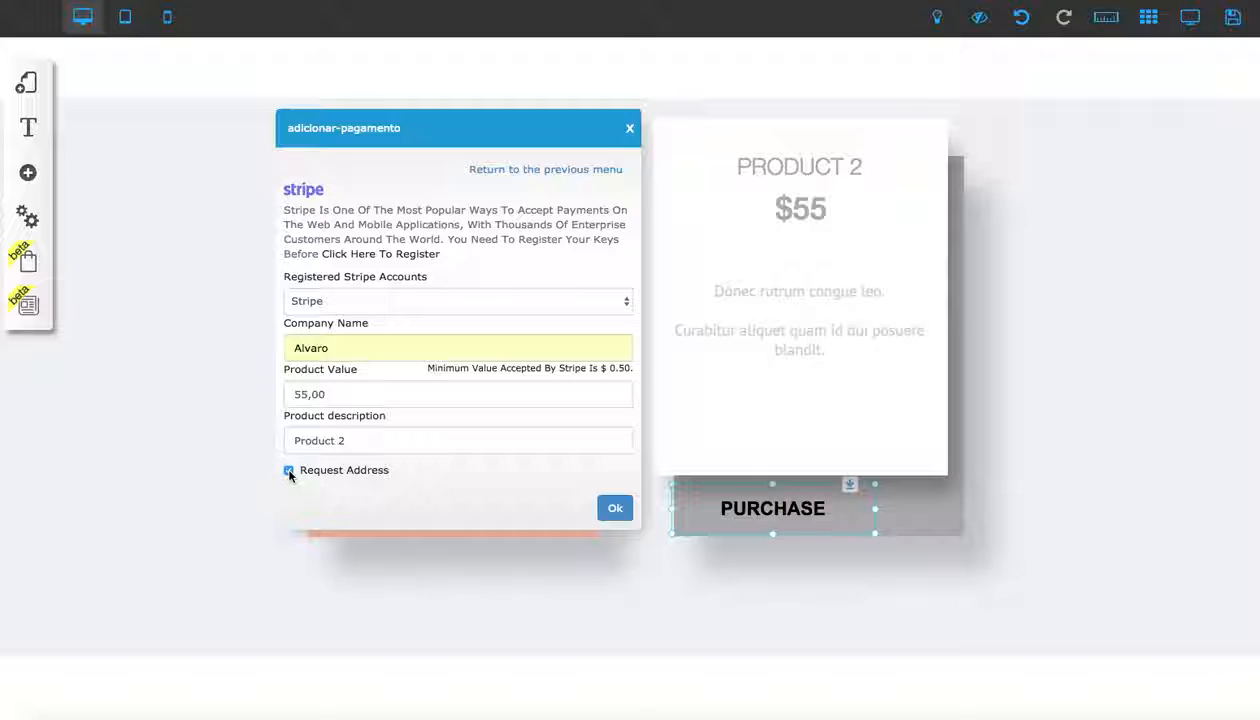
click(288, 470)
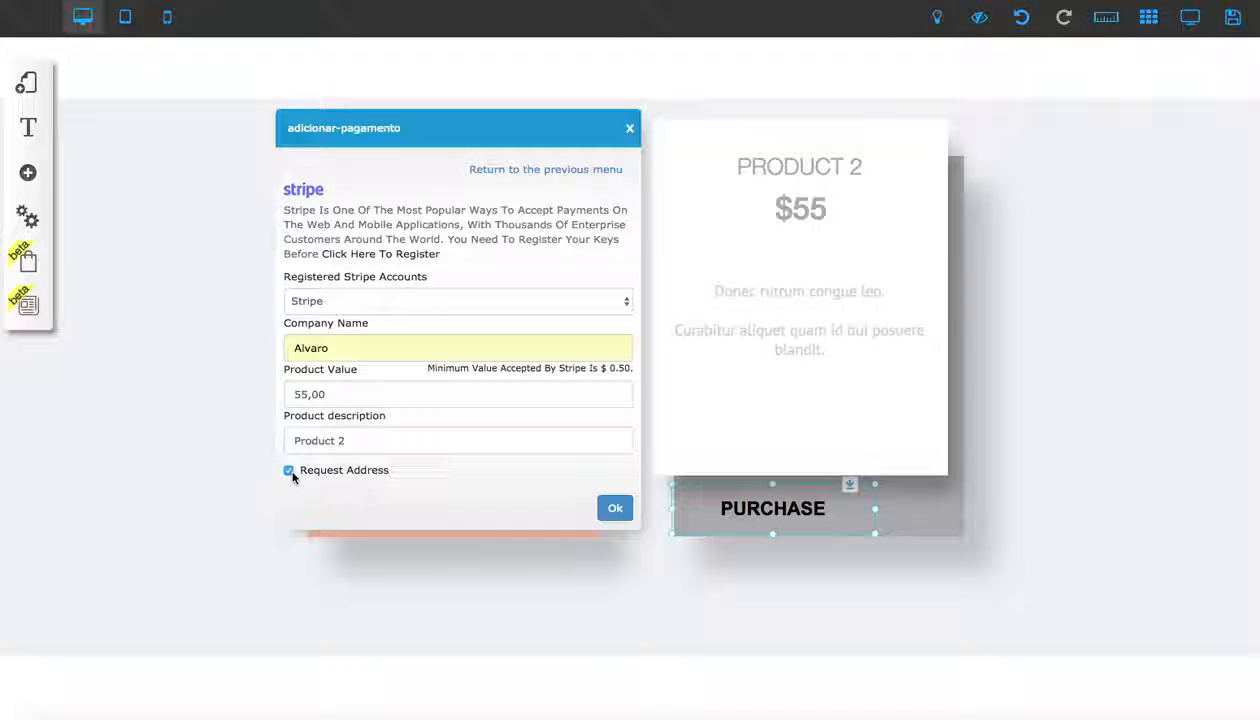
click(288, 470)
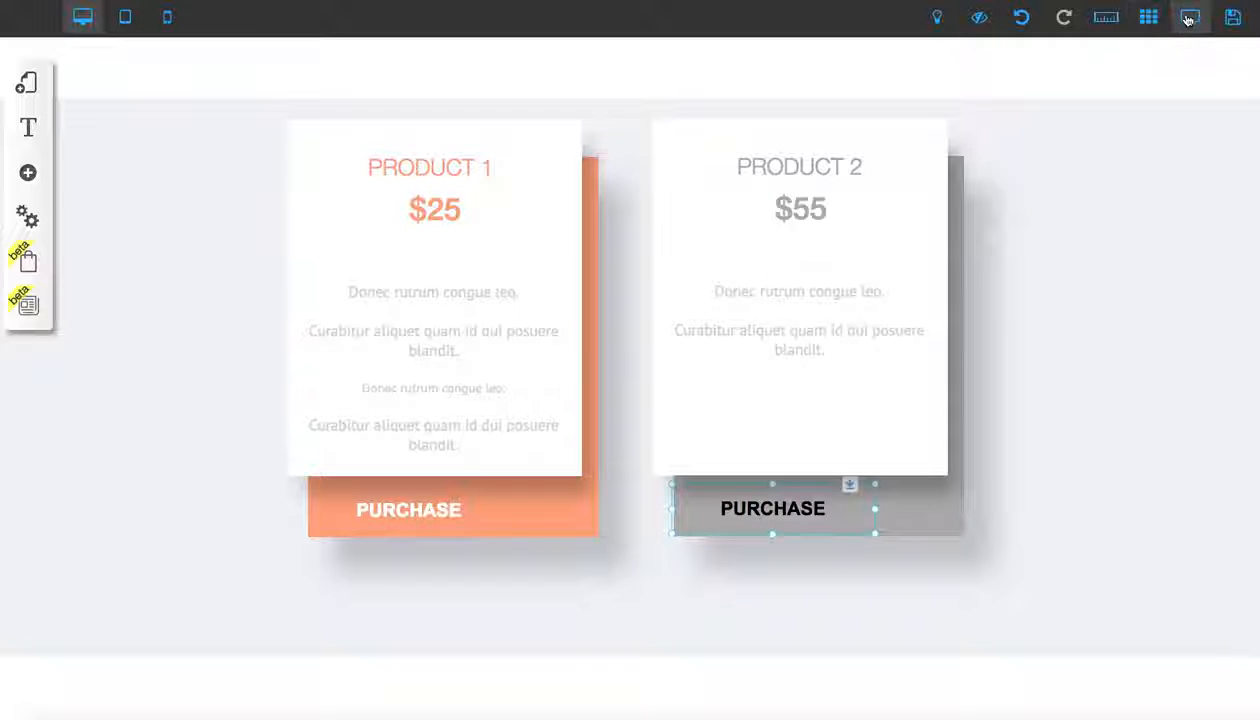
Preview the page and try Product 2's $55.00 checkout, typing 'alvar' as email, then close it.
click(1189, 17)
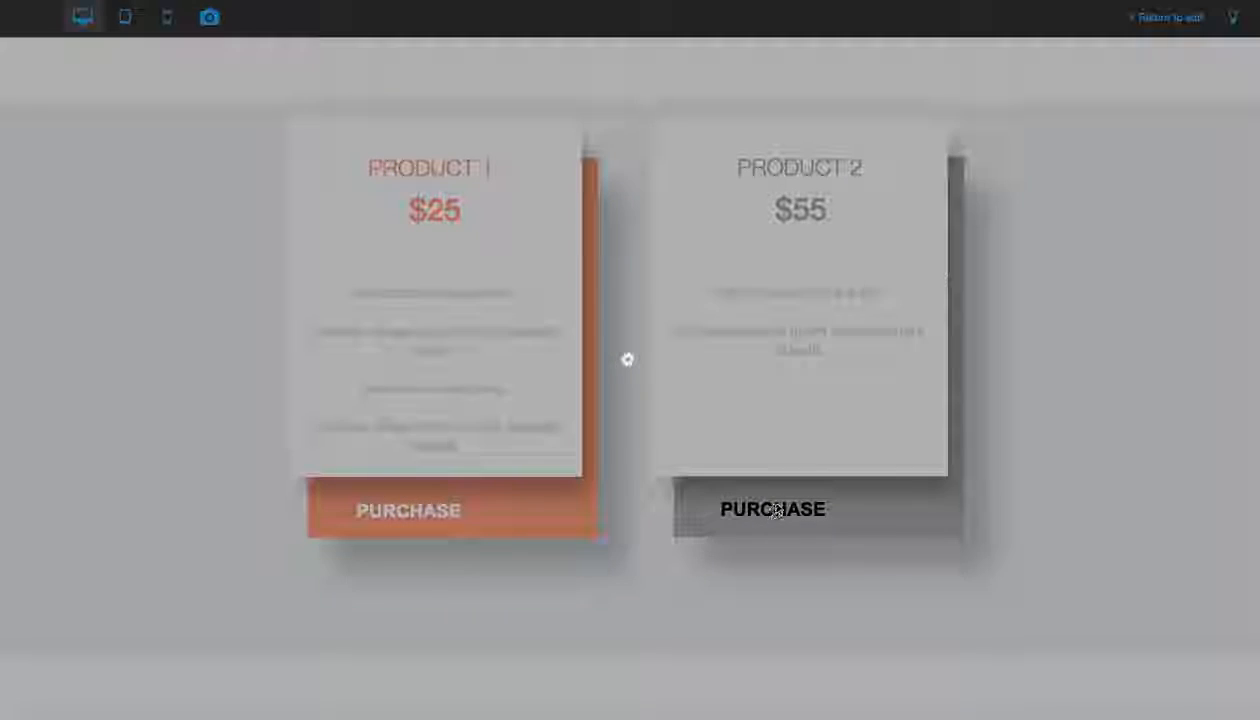
click(773, 509)
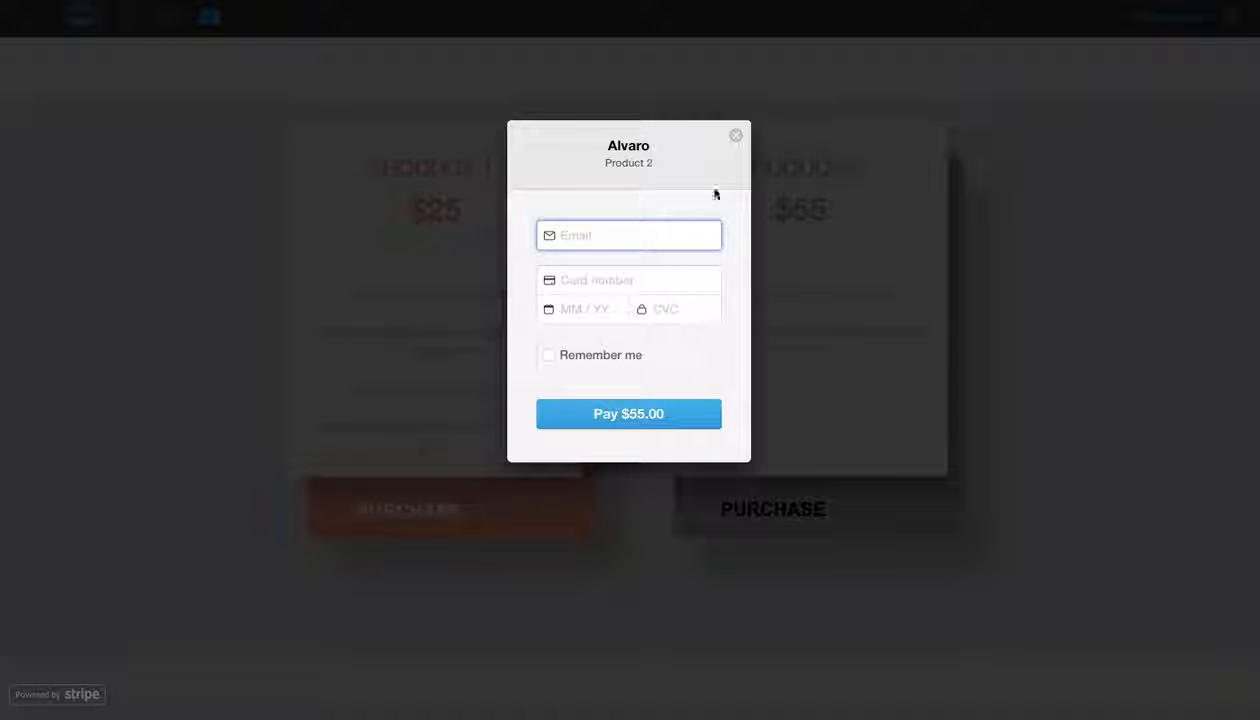
text(alvar)
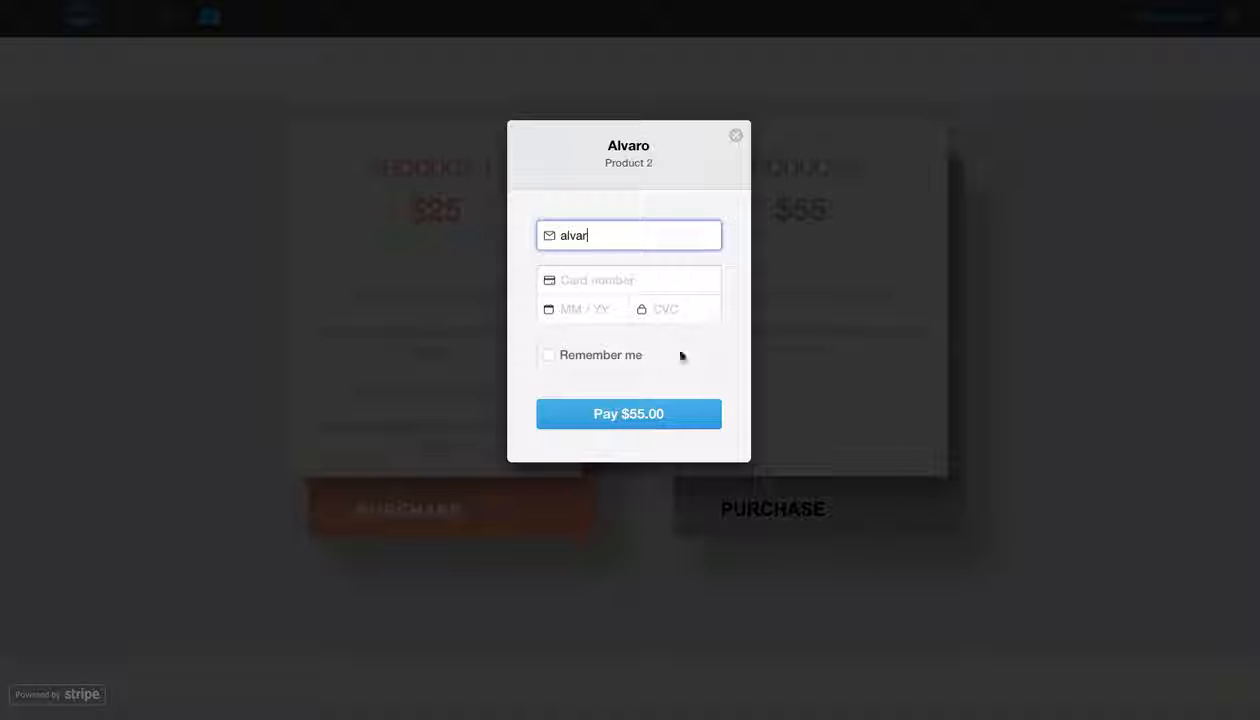
click(731, 135)
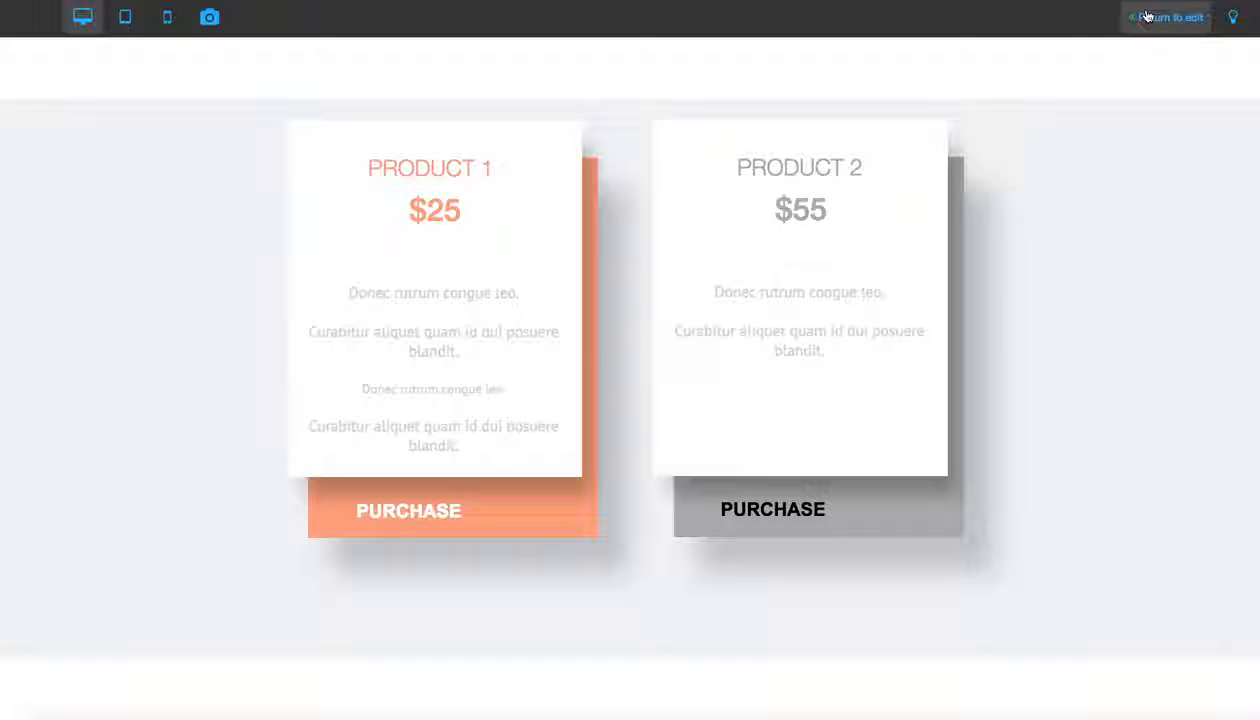
Back in the editor, add the hammer image from the file library beside Product 2.
click(1166, 17)
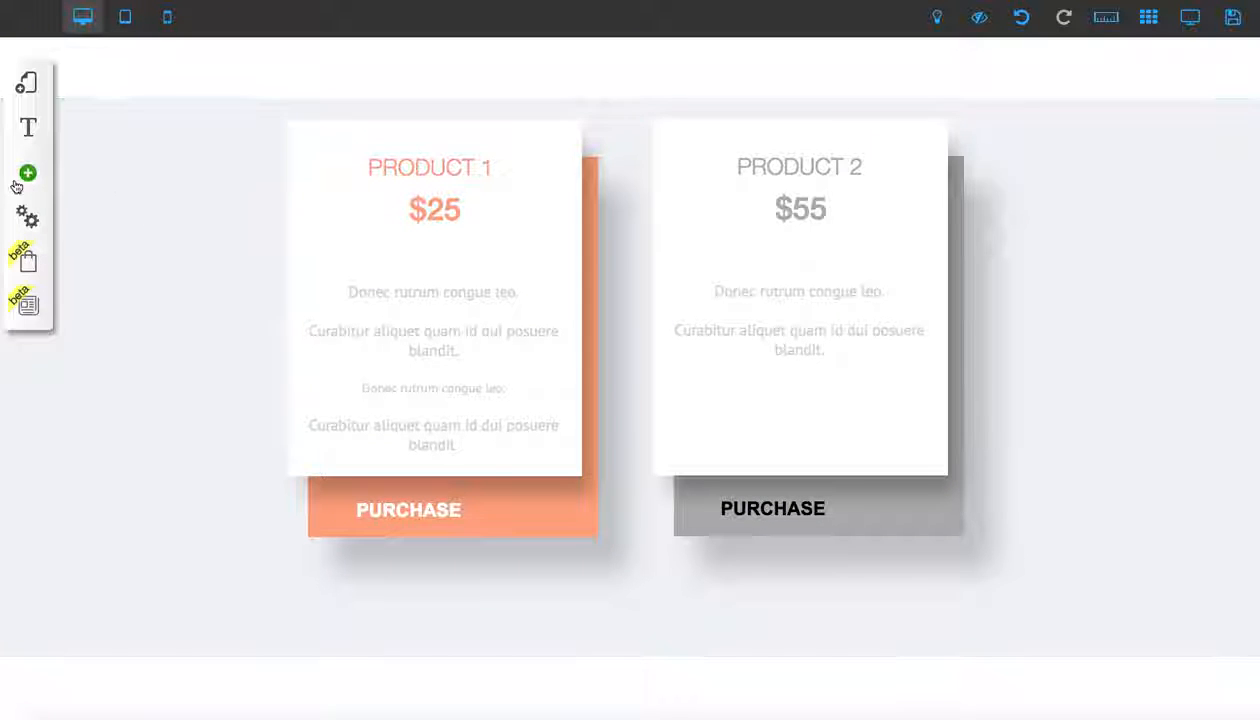
click(28, 173)
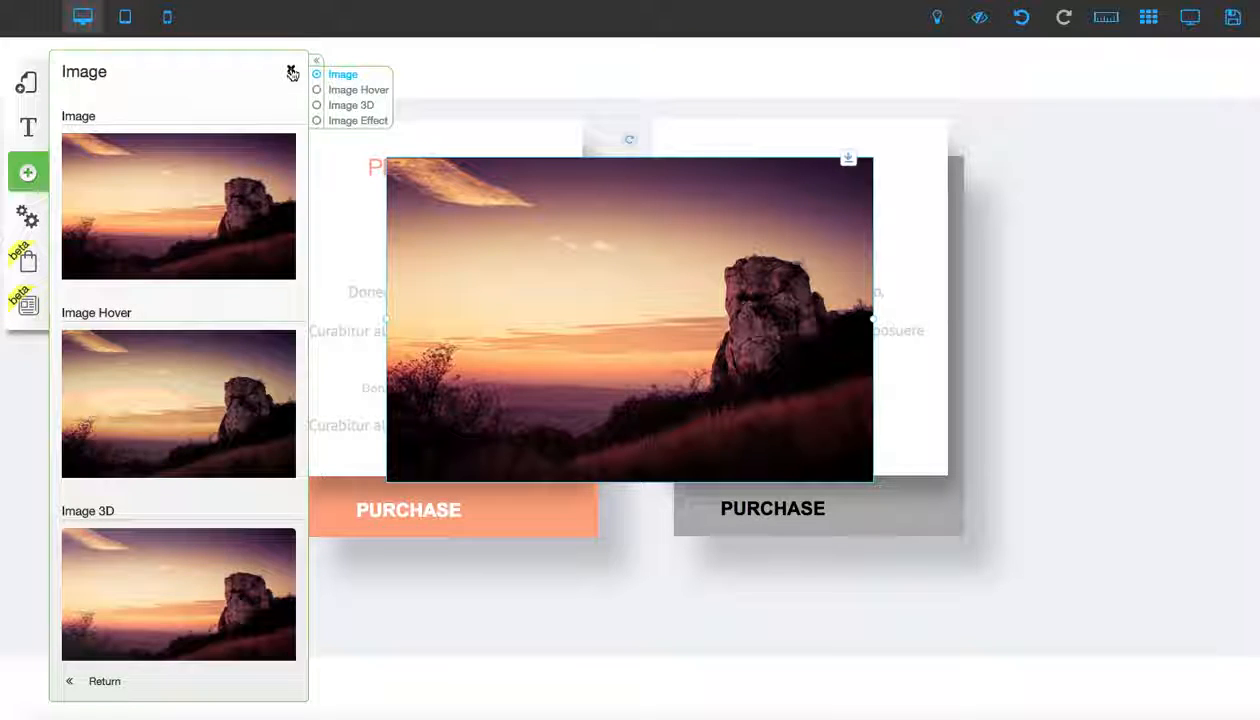
click(293, 74)
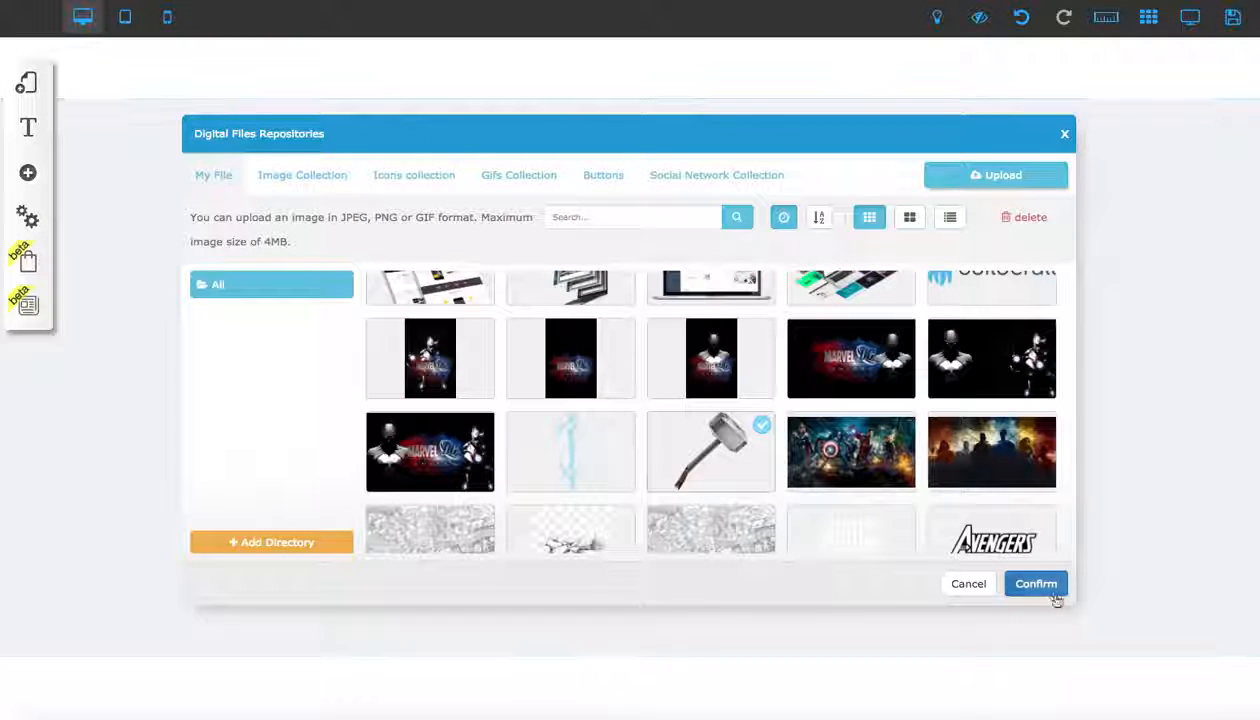
click(1036, 583)
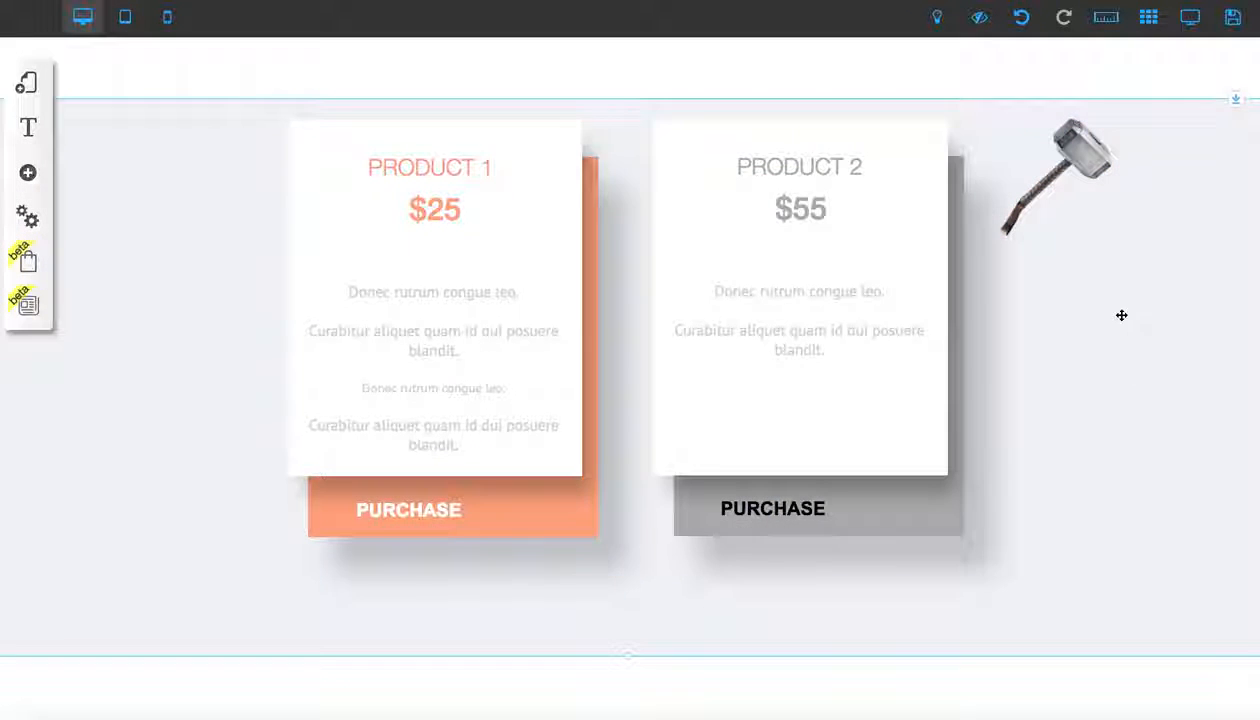
click(1055, 175)
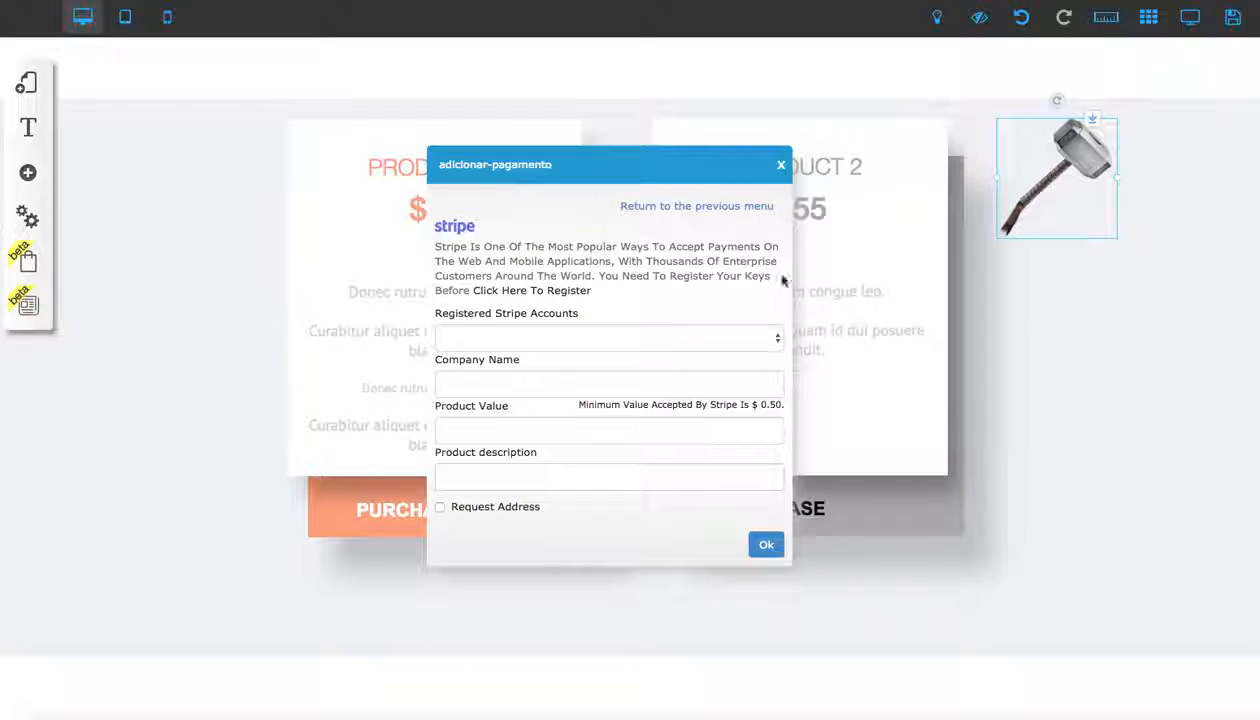
click(780, 164)
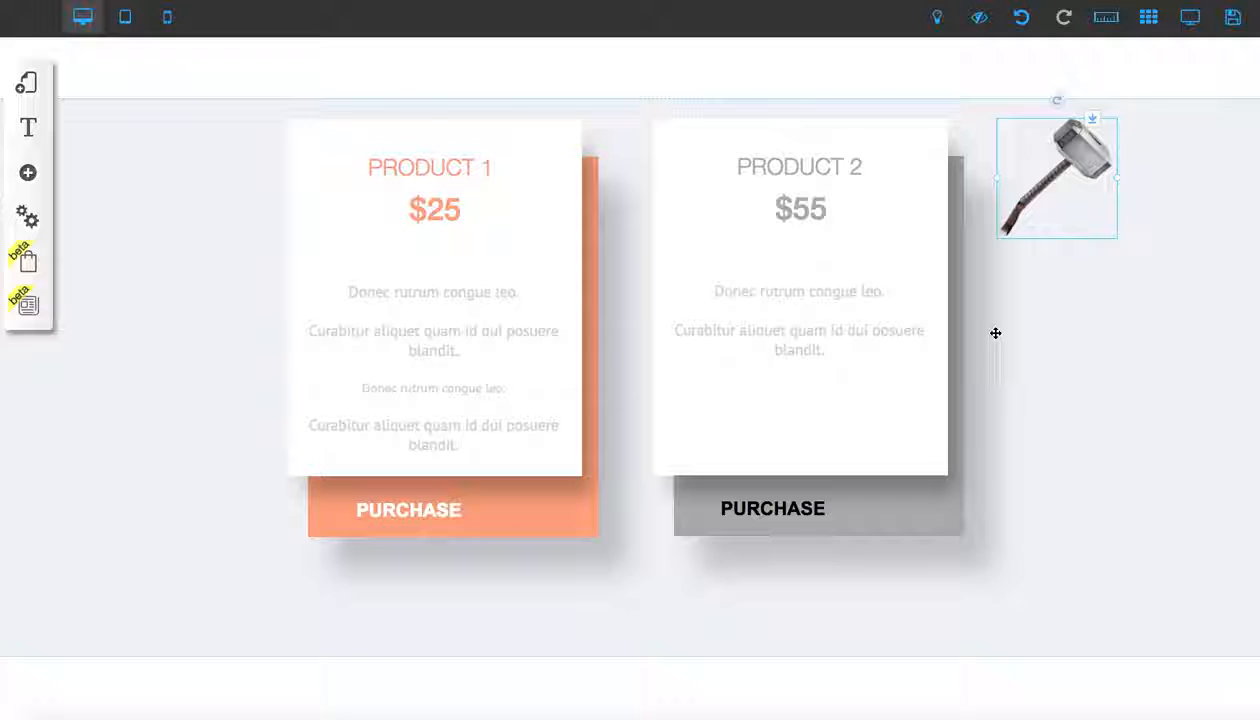
mouse_move(1074, 163)
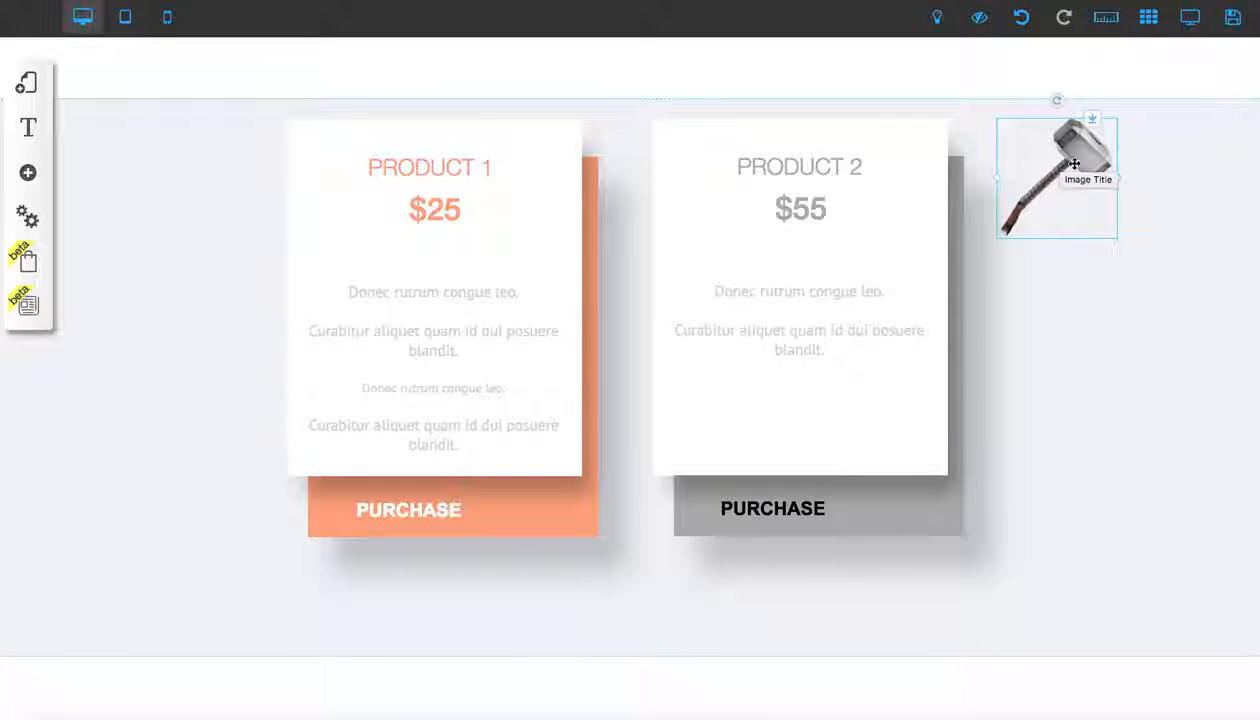